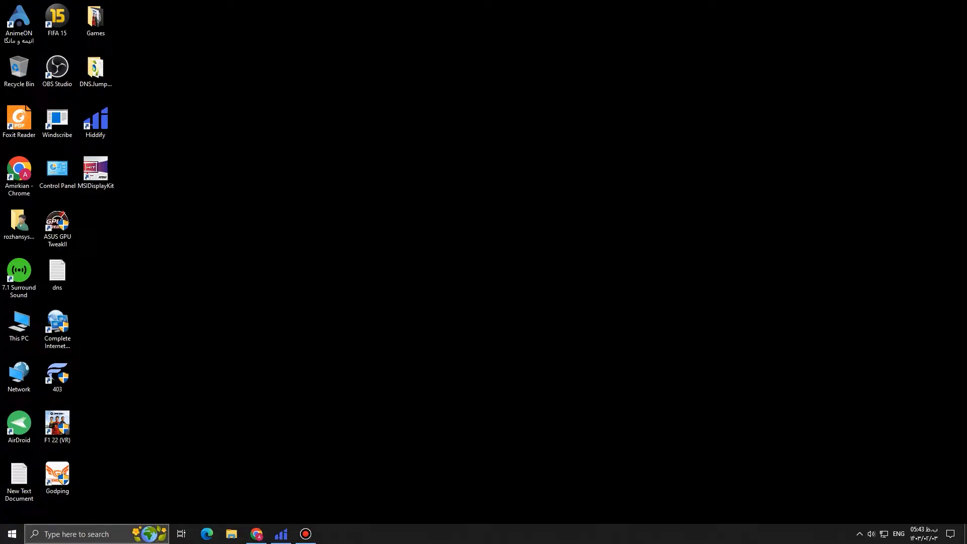
# - Launch the Riot Client so My Games shows VALORANT
pyautogui.click(80, 534)
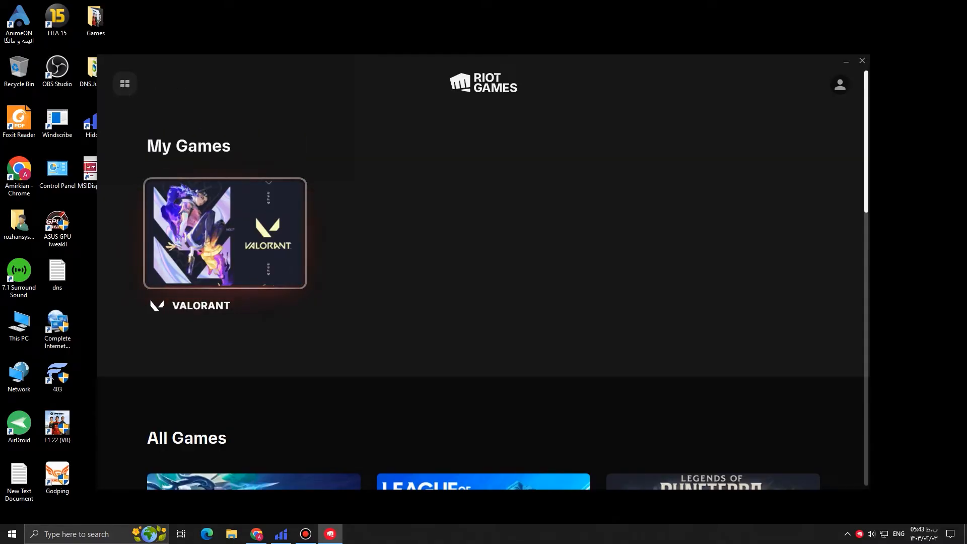
# - View VALORANT's settings showing install path C:\Valorant\Riot Games\VALORANT\live
pyautogui.click(225, 232)
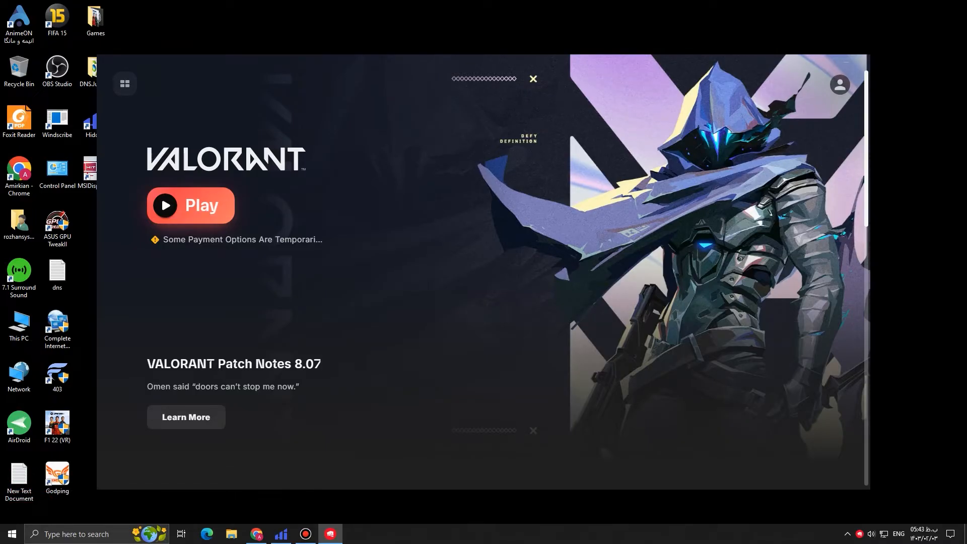
pyautogui.click(839, 85)
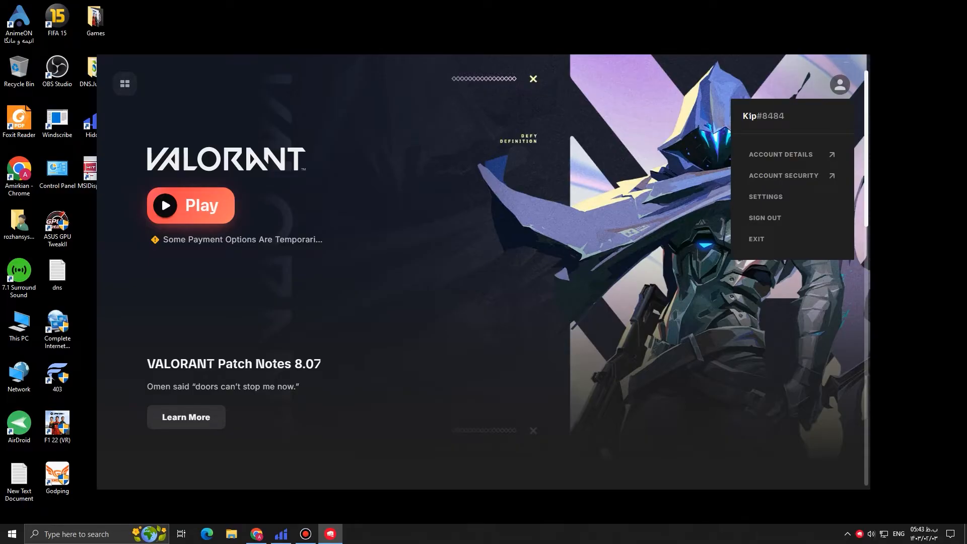
pyautogui.moveTo(764, 196)
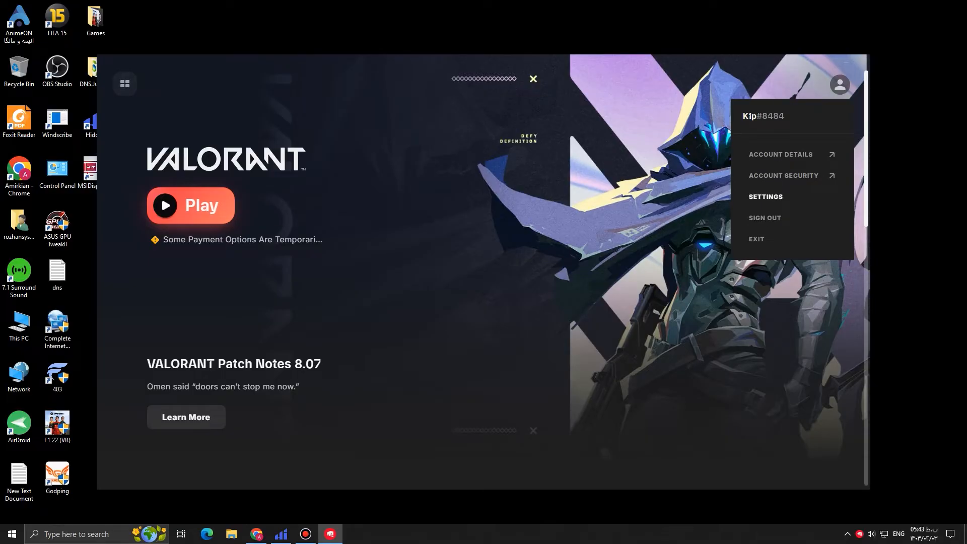
pyautogui.click(838, 85)
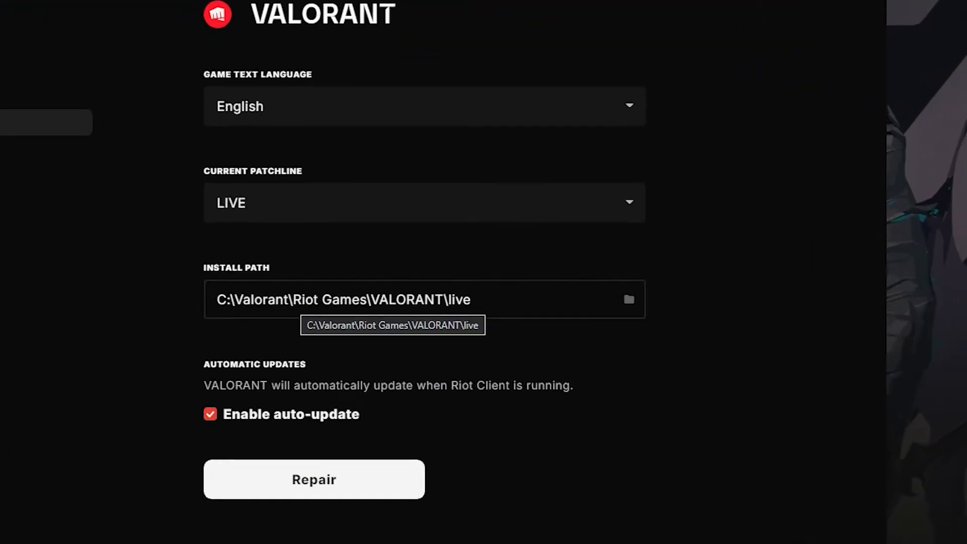
pyautogui.scroll(-3)
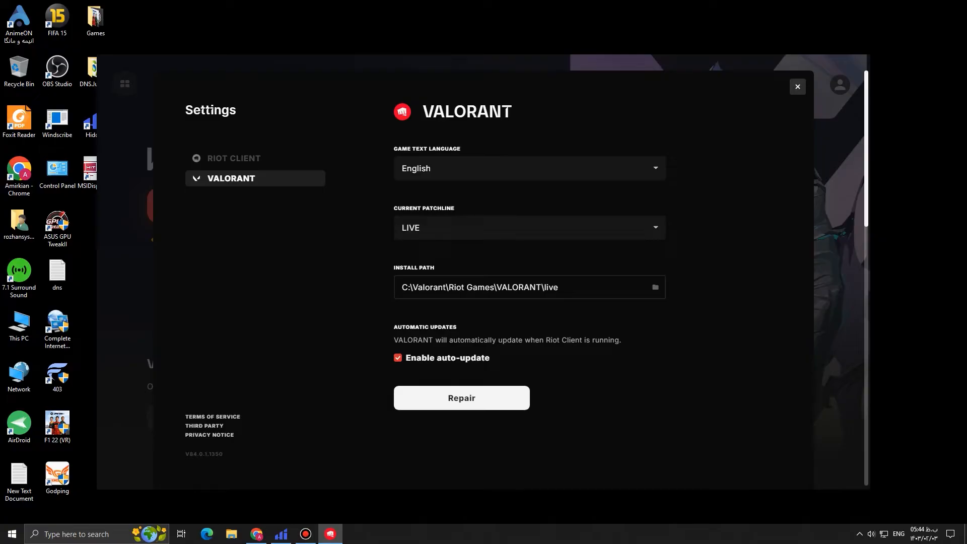
pyautogui.click(795, 86)
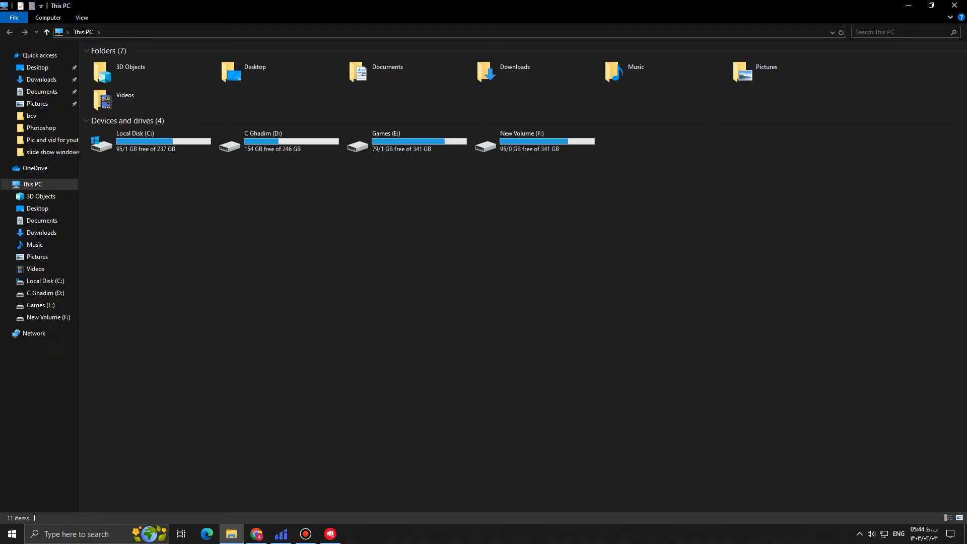
# - Locate the VALORANT folder inside C:\Valorant\Riot Games and bring up its actions
pyautogui.doubleClick(134, 141)
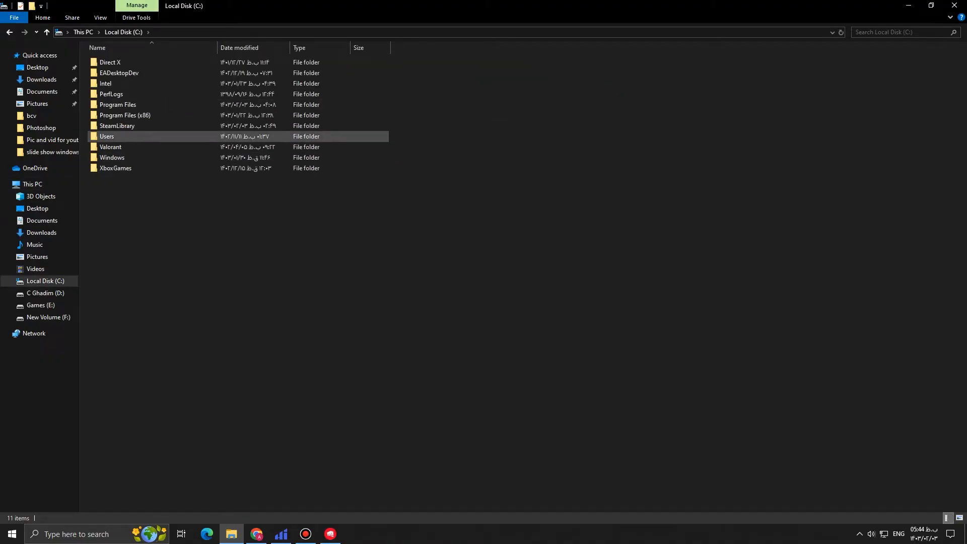
pyautogui.click(112, 157)
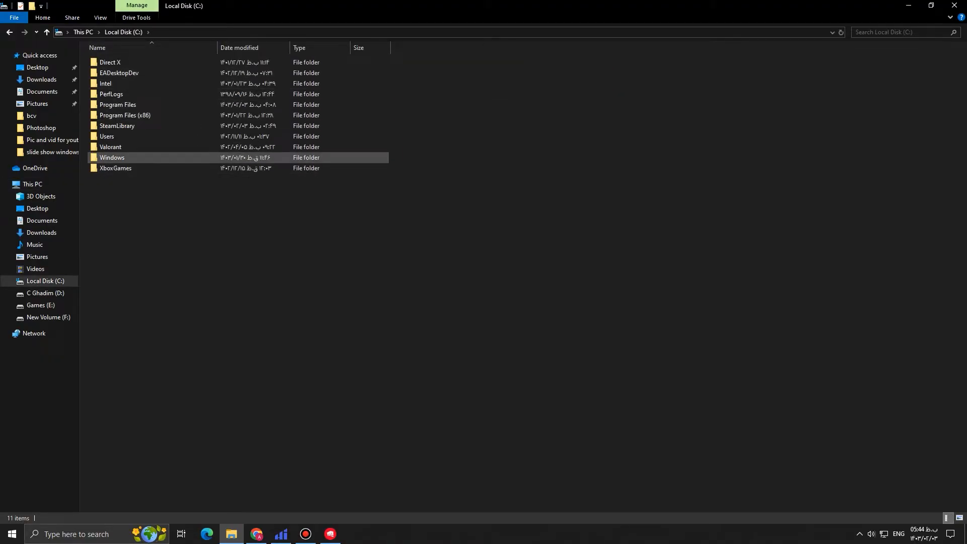
pyautogui.doubleClick(111, 147)
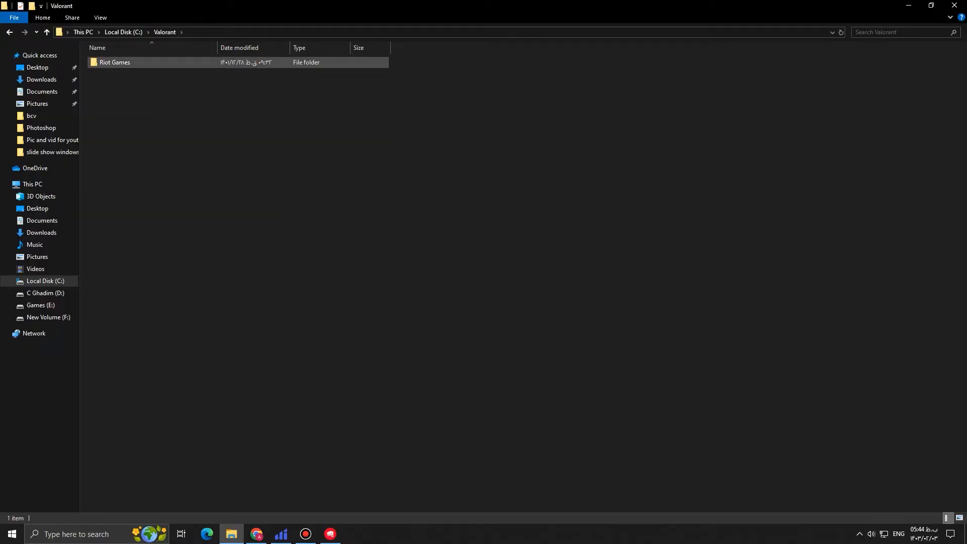
pyautogui.doubleClick(114, 63)
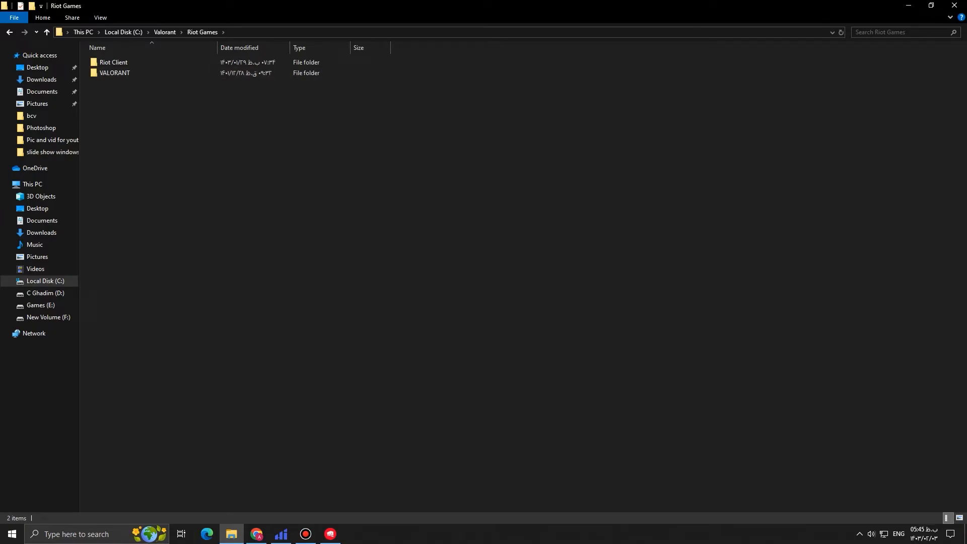
pyautogui.click(114, 72)
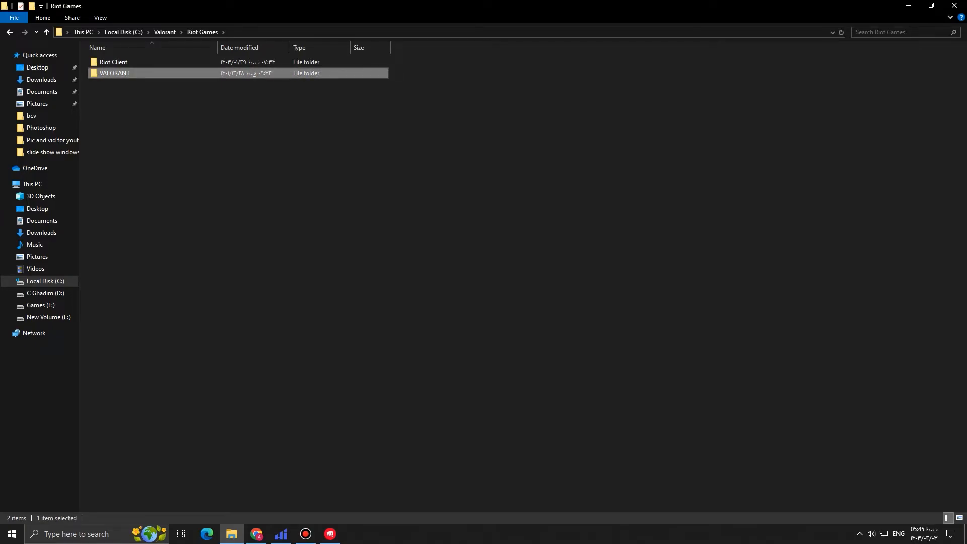
pyautogui.rightClick(115, 73)
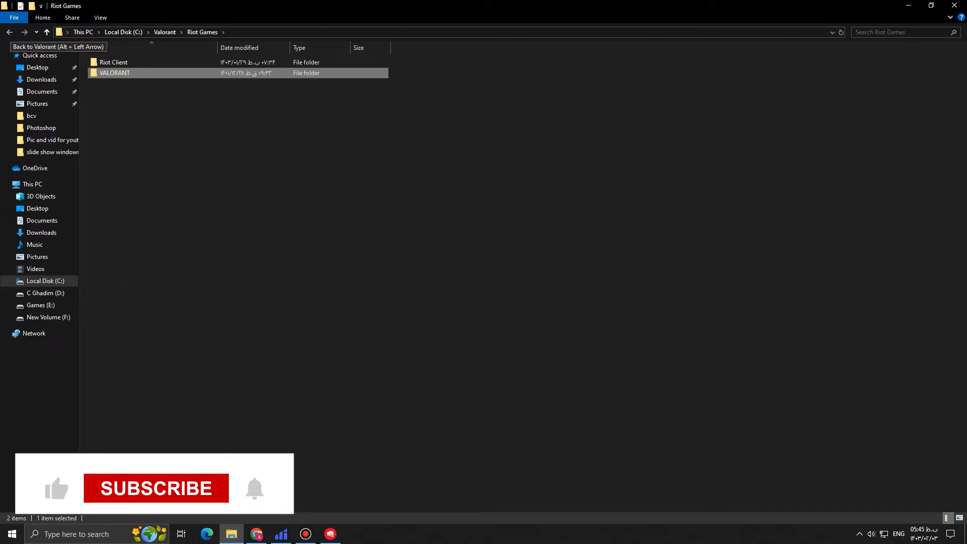
# - Return to This PC and go into the Games (E:) drive
pyautogui.click(33, 183)
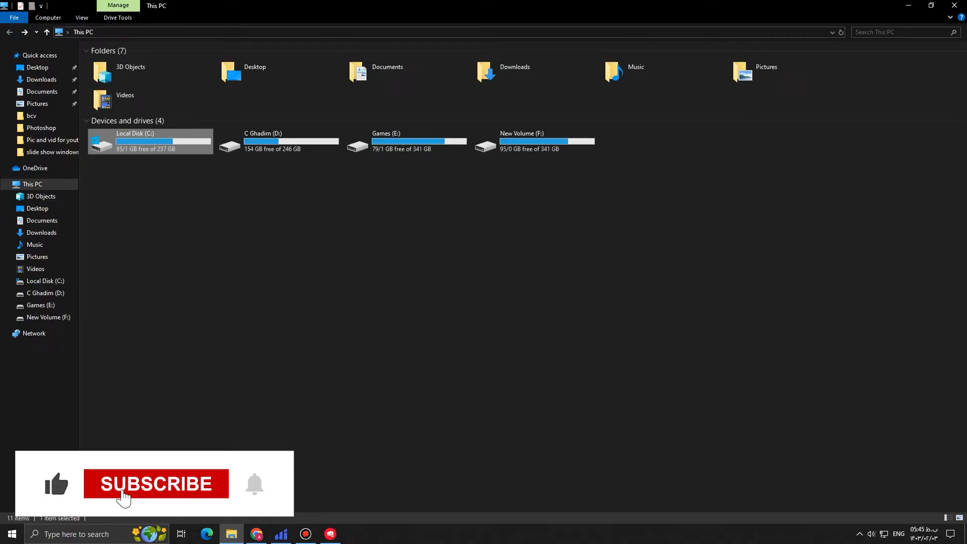
pyautogui.click(156, 485)
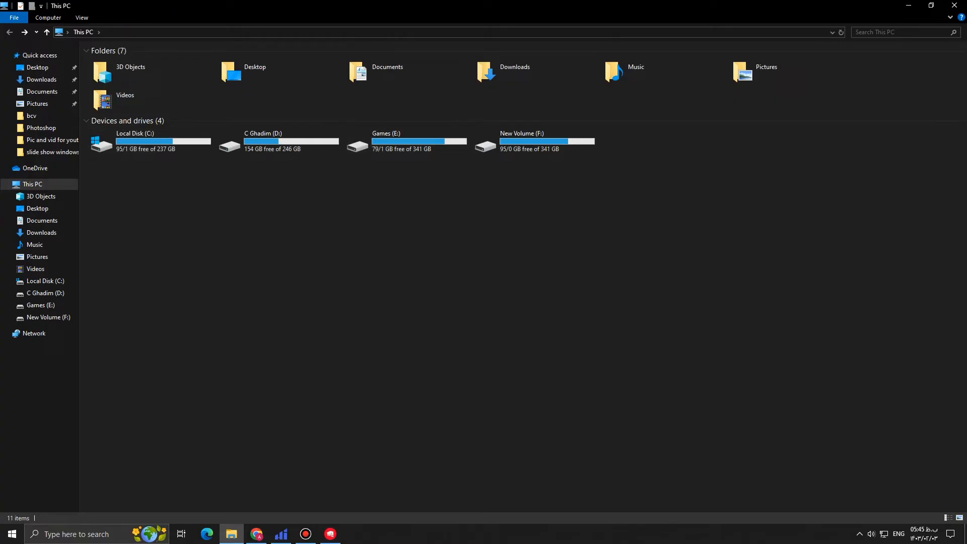
pyautogui.moveTo(401, 141)
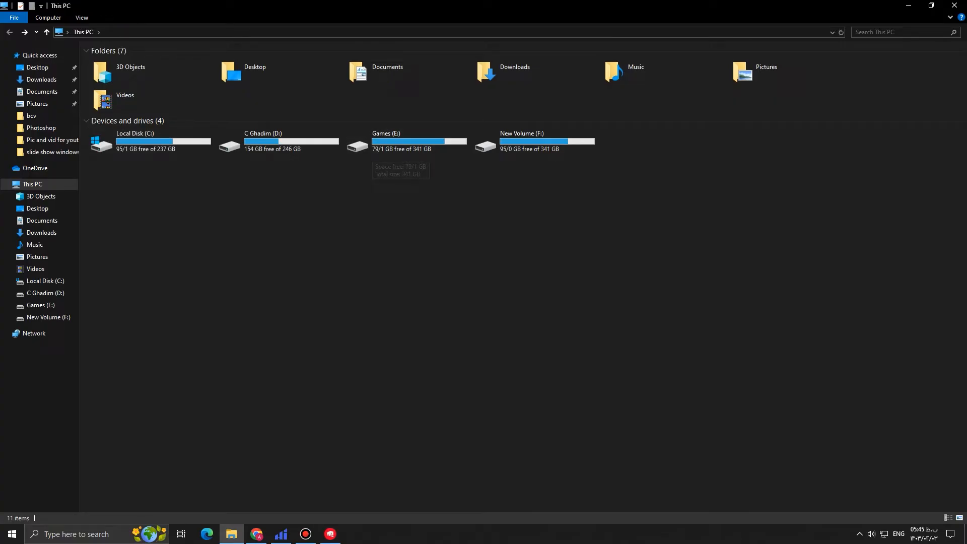
pyautogui.doubleClick(386, 141)
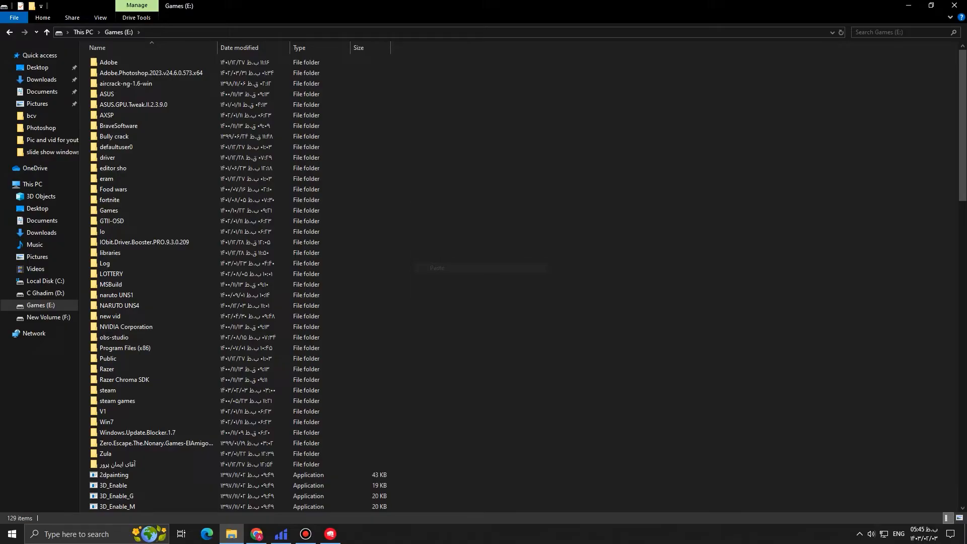
# - Confirm the VALORANT folder on Games (E:) contains the live folder
pyautogui.click(436, 268)
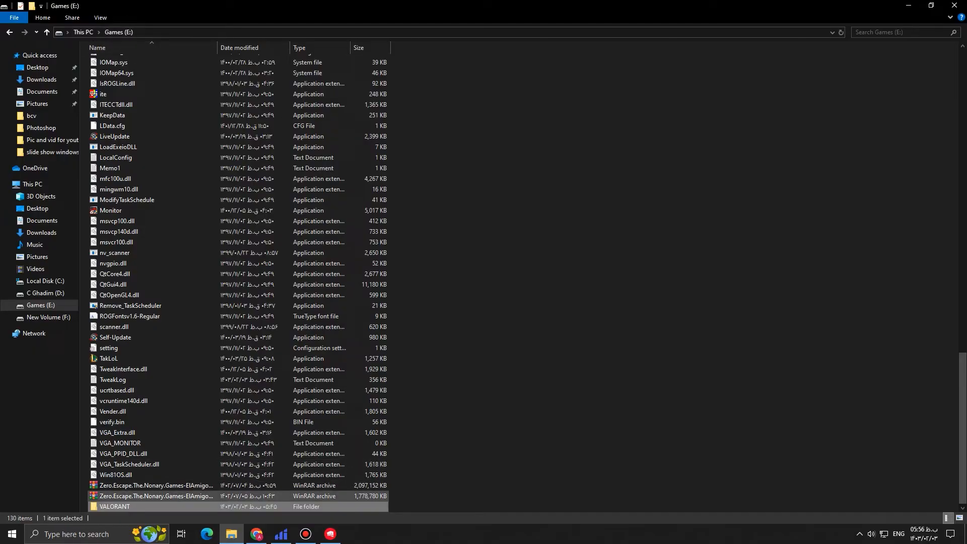
pyautogui.doubleClick(113, 506)
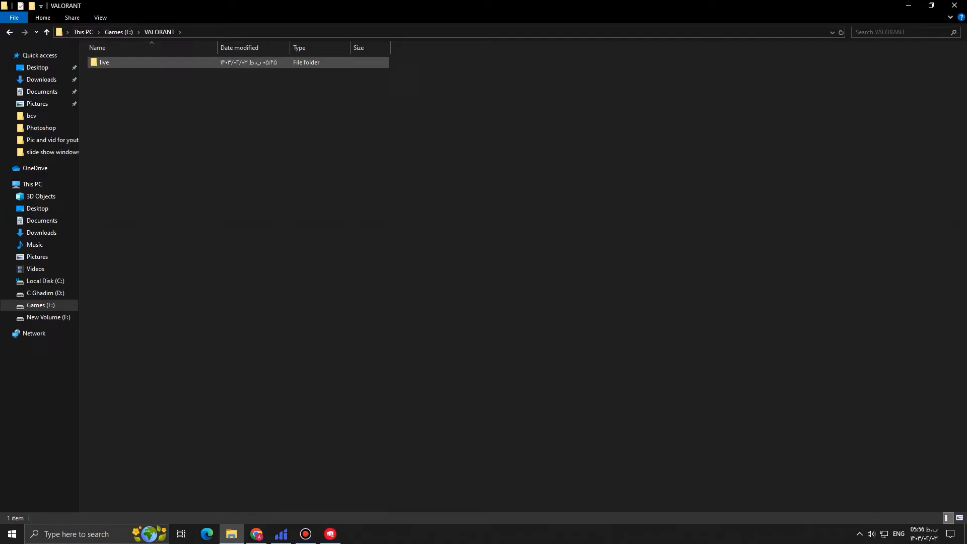
pyautogui.doubleClick(104, 62)
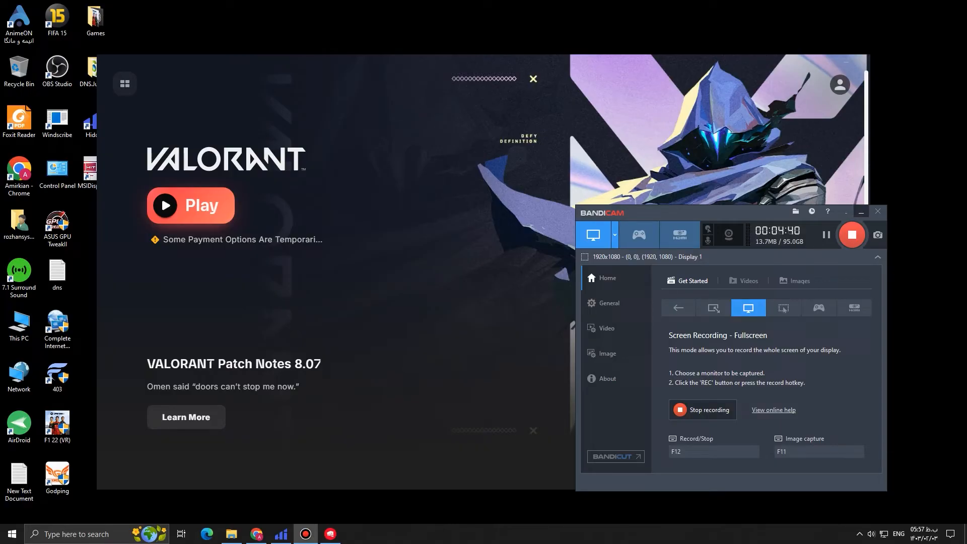
# - Hide the recorder, hit Play on VALORANT and begin the Install setup
pyautogui.click(860, 212)
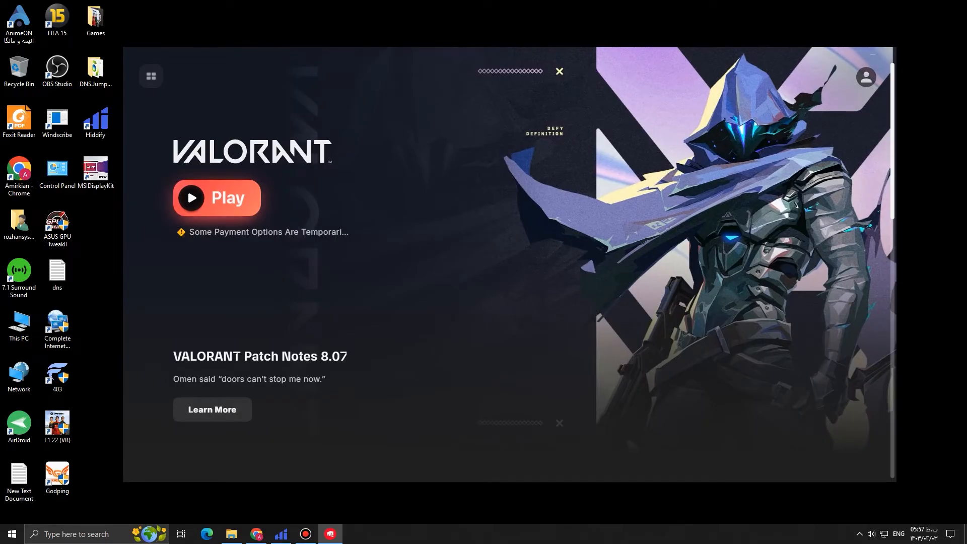
pyautogui.click(217, 198)
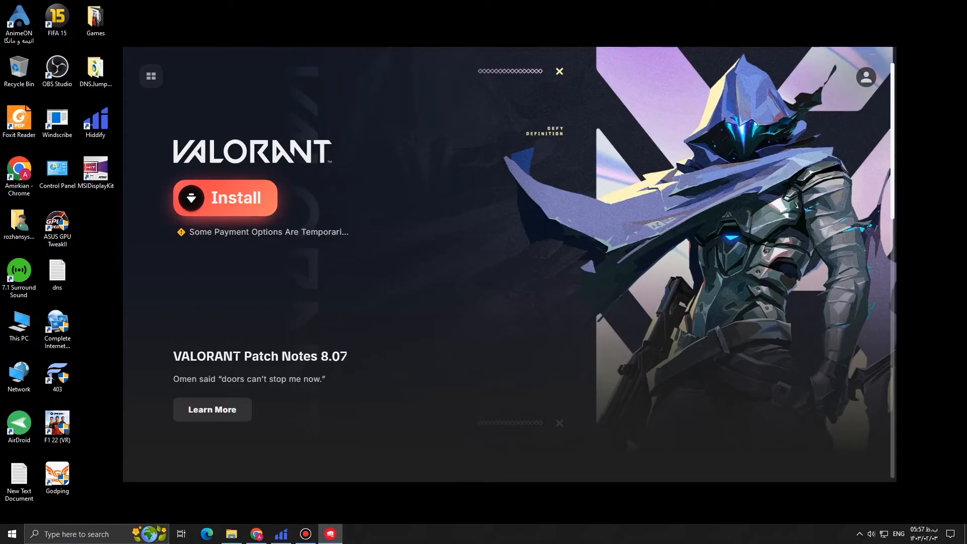
pyautogui.click(225, 198)
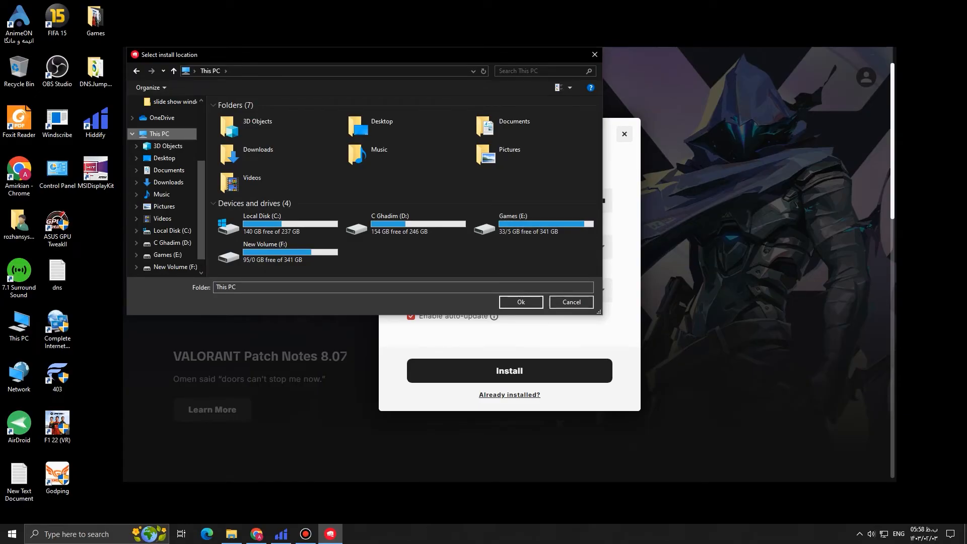
# - Point the Already installed picker to E:\VALORANT\live and launch VALORANT
pyautogui.doubleClick(513, 224)
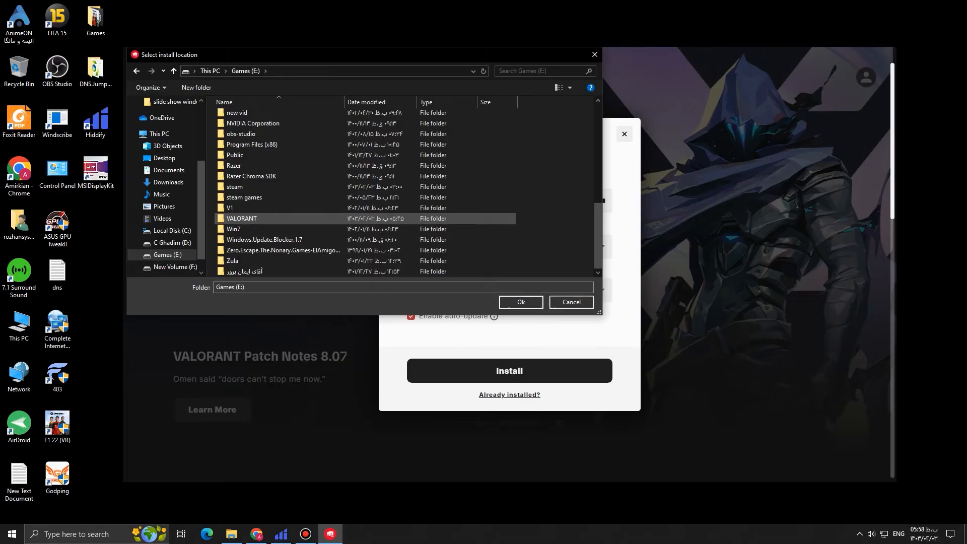
pyautogui.moveTo(264, 219)
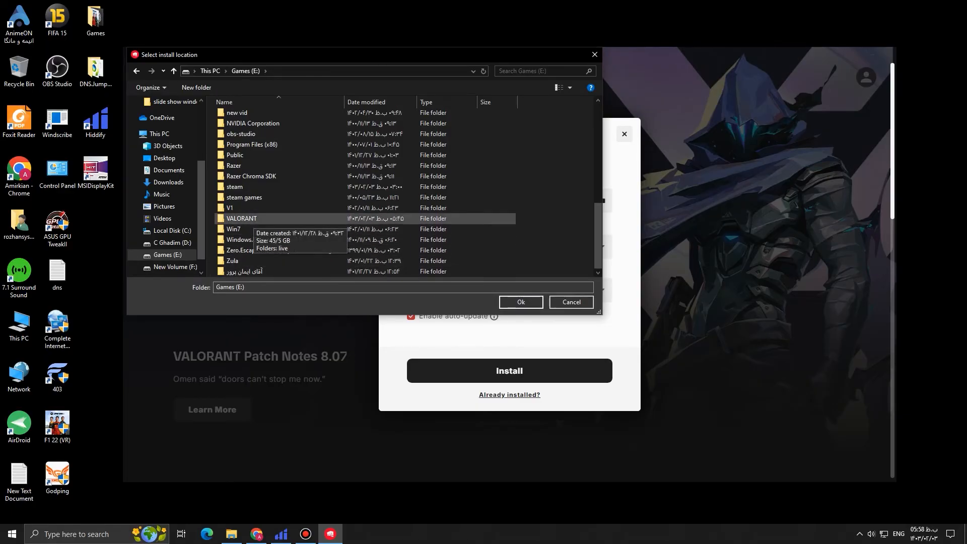
pyautogui.doubleClick(240, 219)
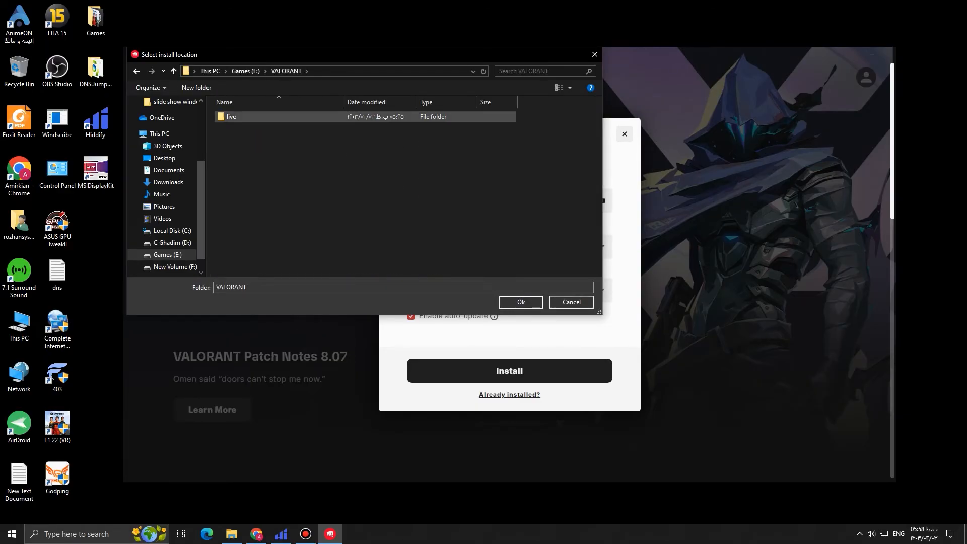
pyautogui.doubleClick(231, 117)
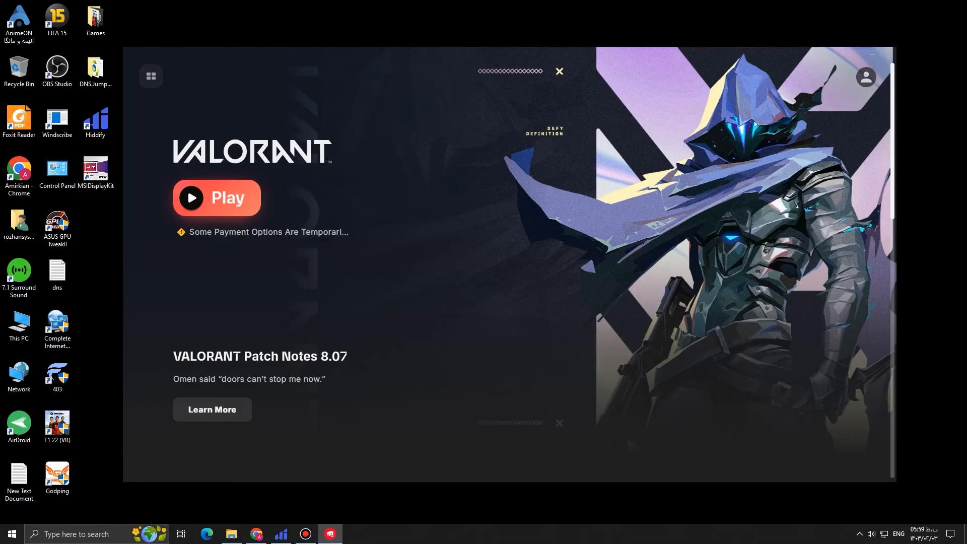
pyautogui.click(216, 198)
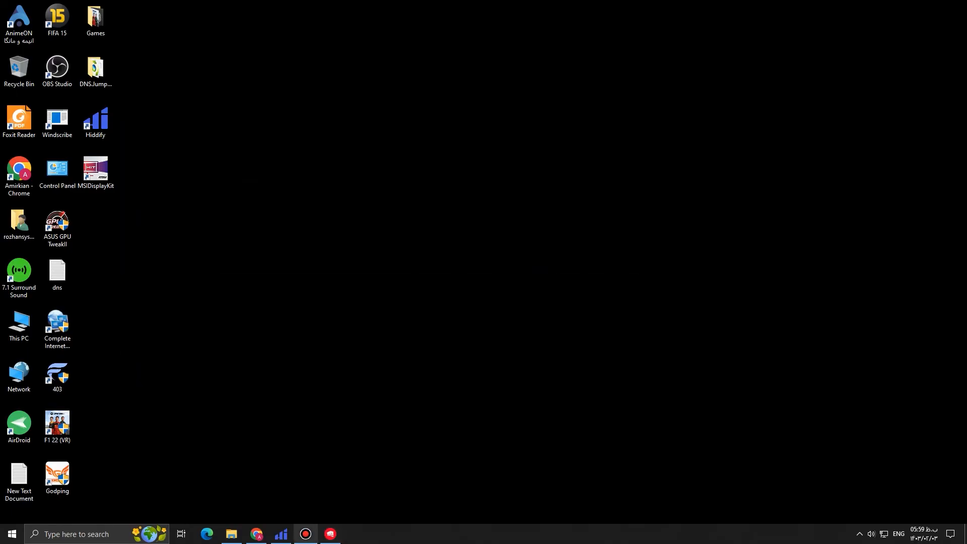
pyautogui.click(330, 533)
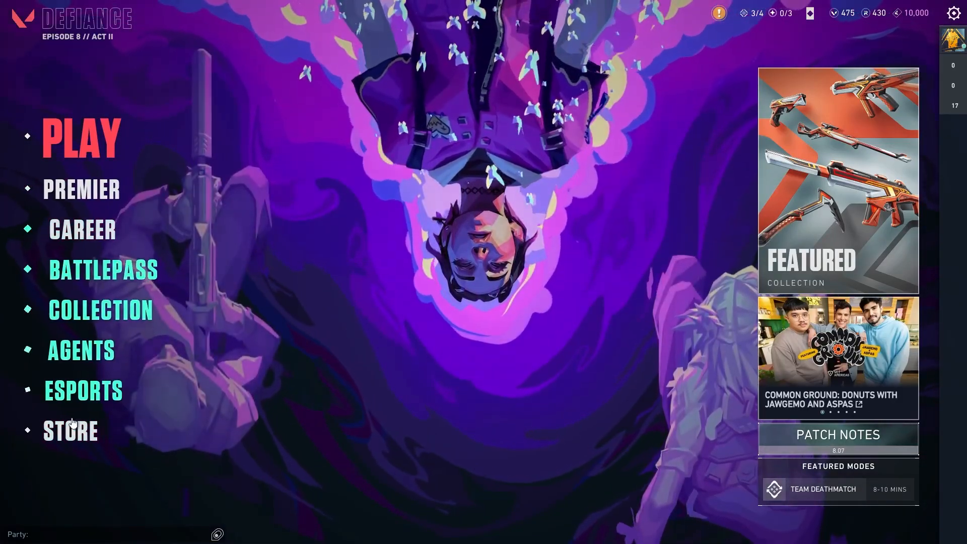
# - Enter the Play lobby, browse Unrated, Swiftplay and Deathmatch, then play a match
pyautogui.click(81, 137)
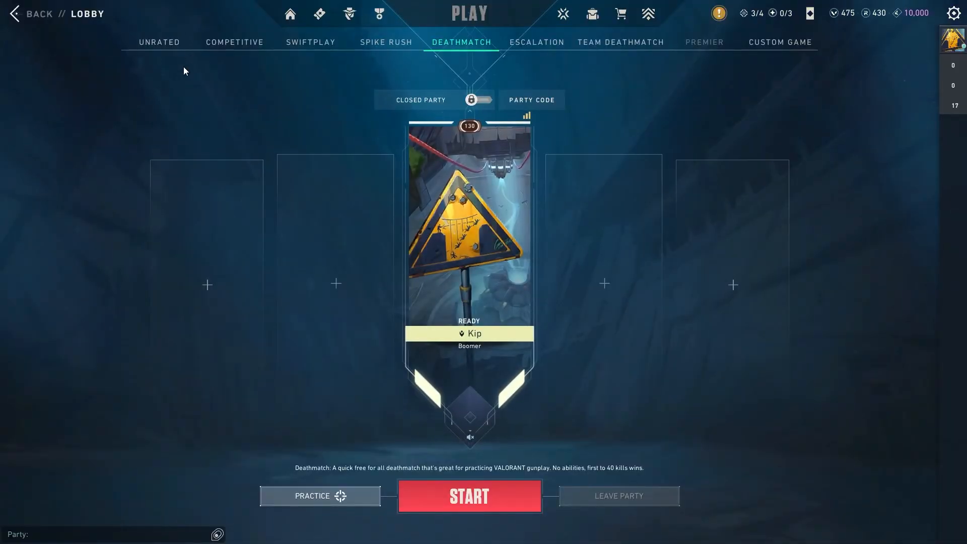
pyautogui.click(158, 42)
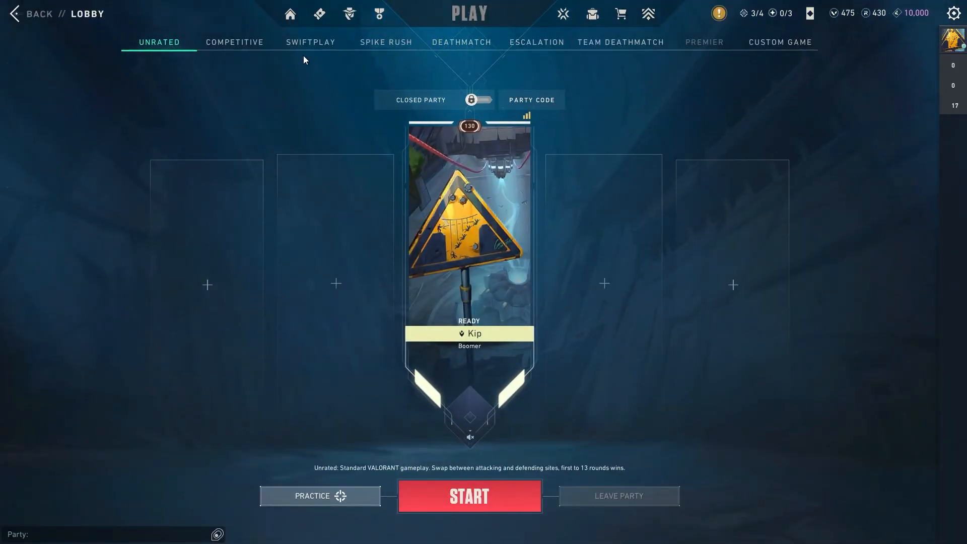
pyautogui.click(310, 42)
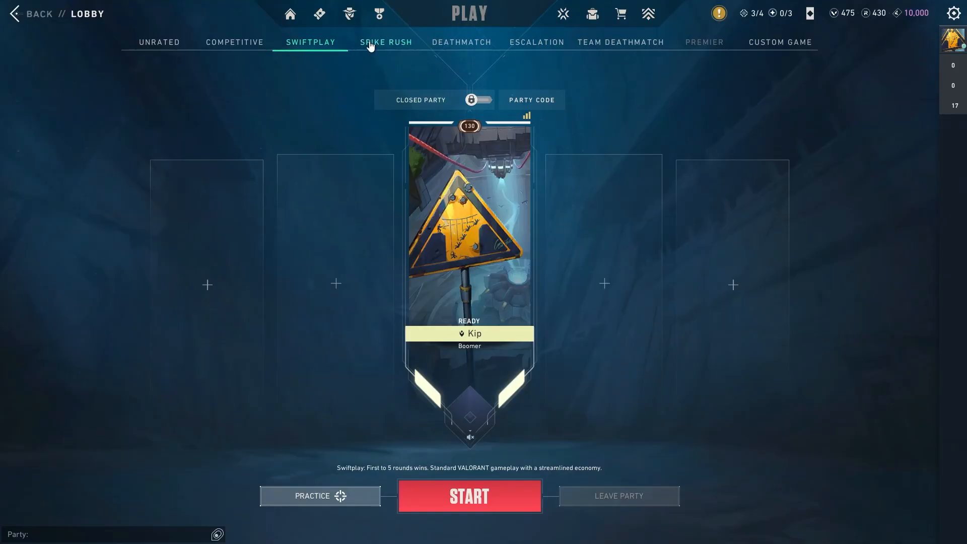
pyautogui.click(460, 42)
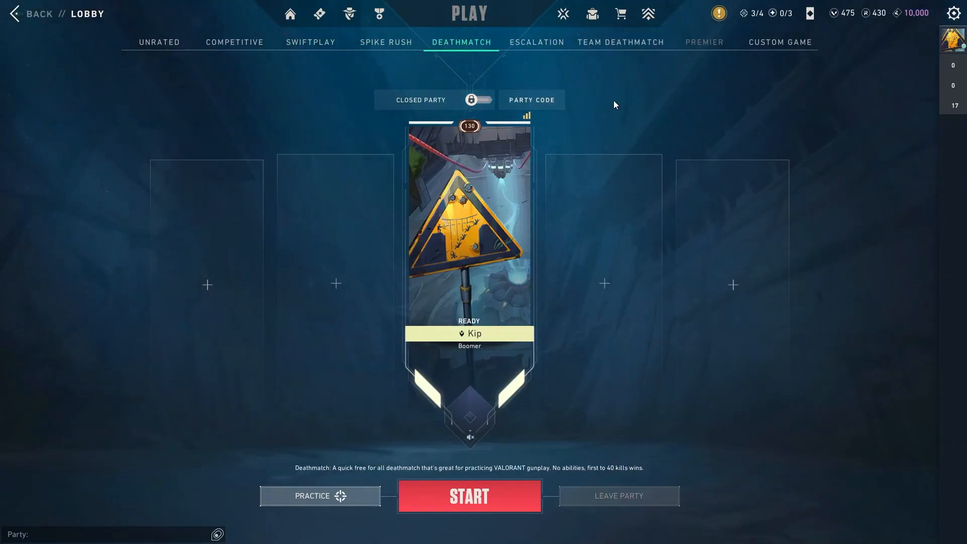
pyautogui.click(619, 13)
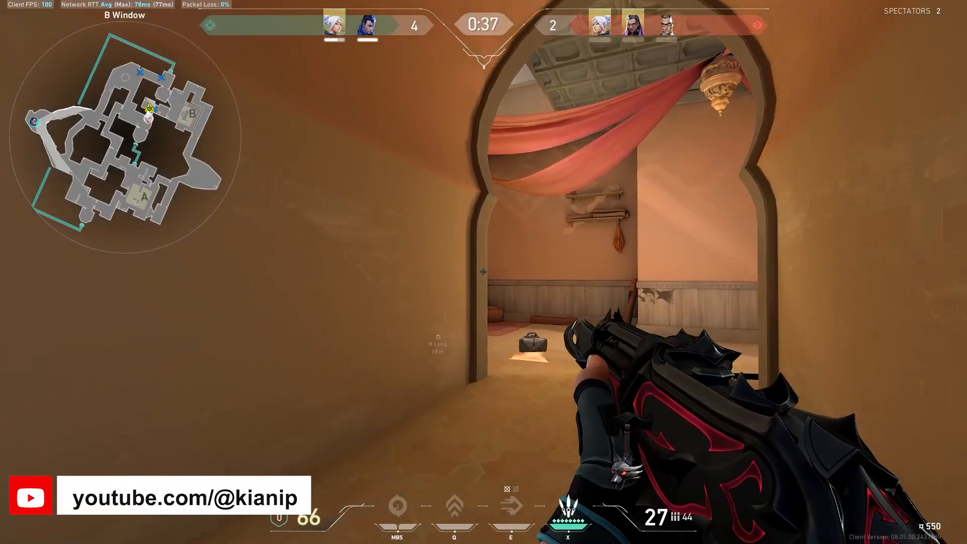
pyautogui.click(483, 271)
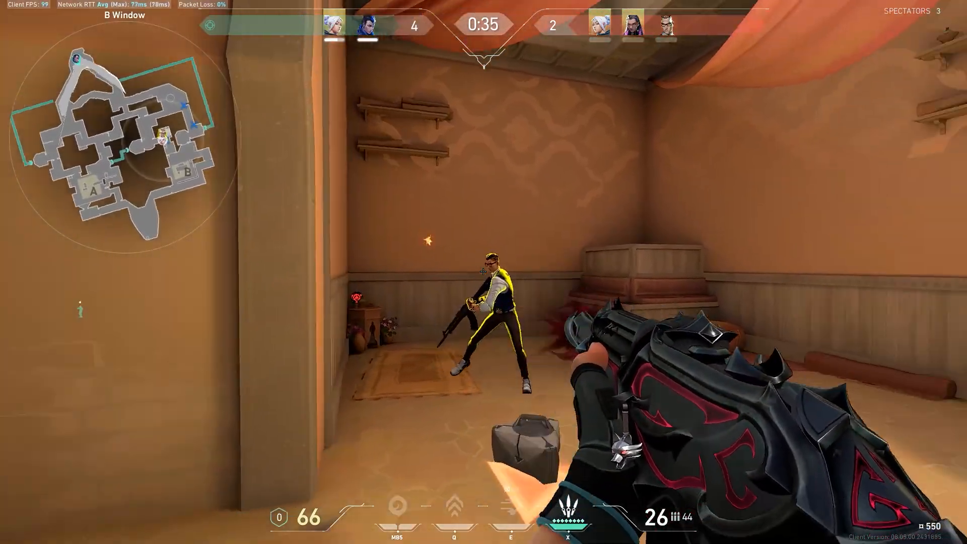